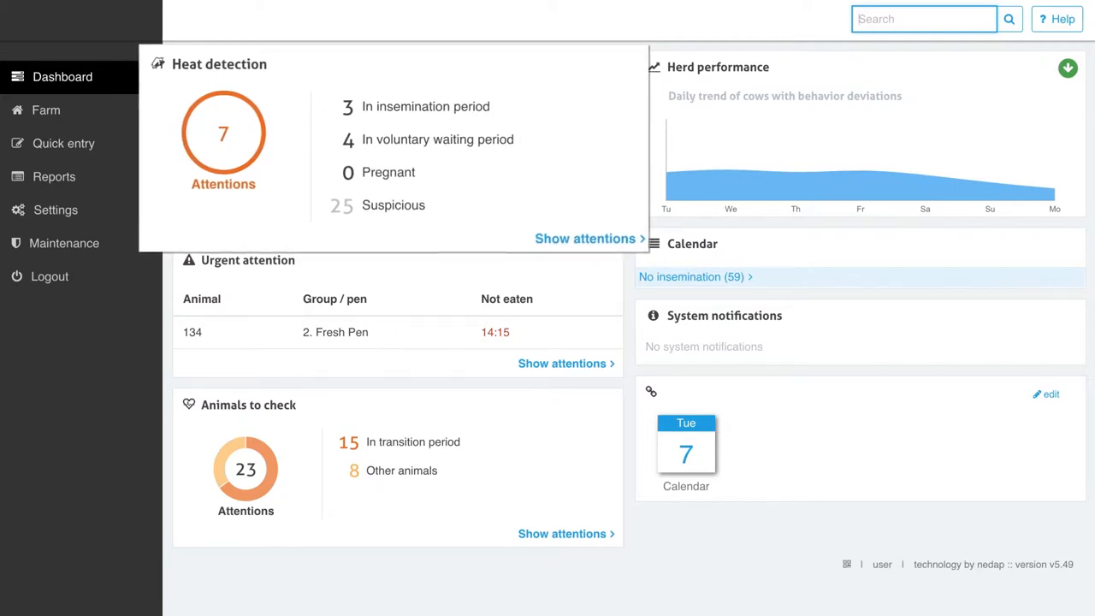
Step: Show the Heat detection attentions from the Dashboard panel, listing seven cows
{"action": "left_click", "coordinate": [585, 238]}
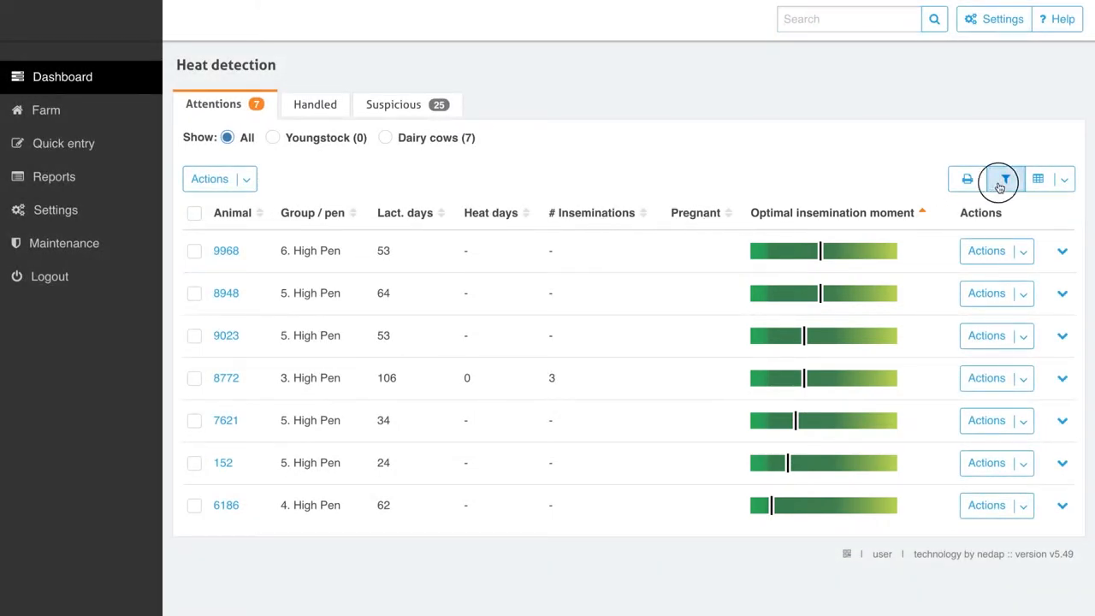
Step: Filter the heat list to keep voluntary waiting period cows shown and pregnant animals hidden
{"action": "left_click", "coordinate": [999, 179]}
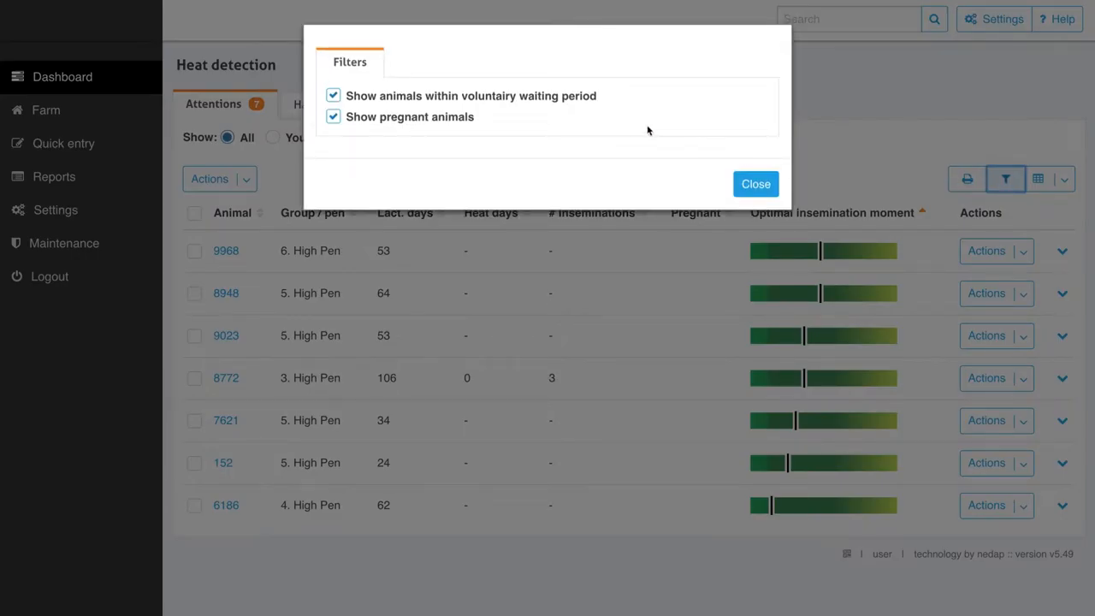
{"action": "left_click", "coordinate": [332, 96]}
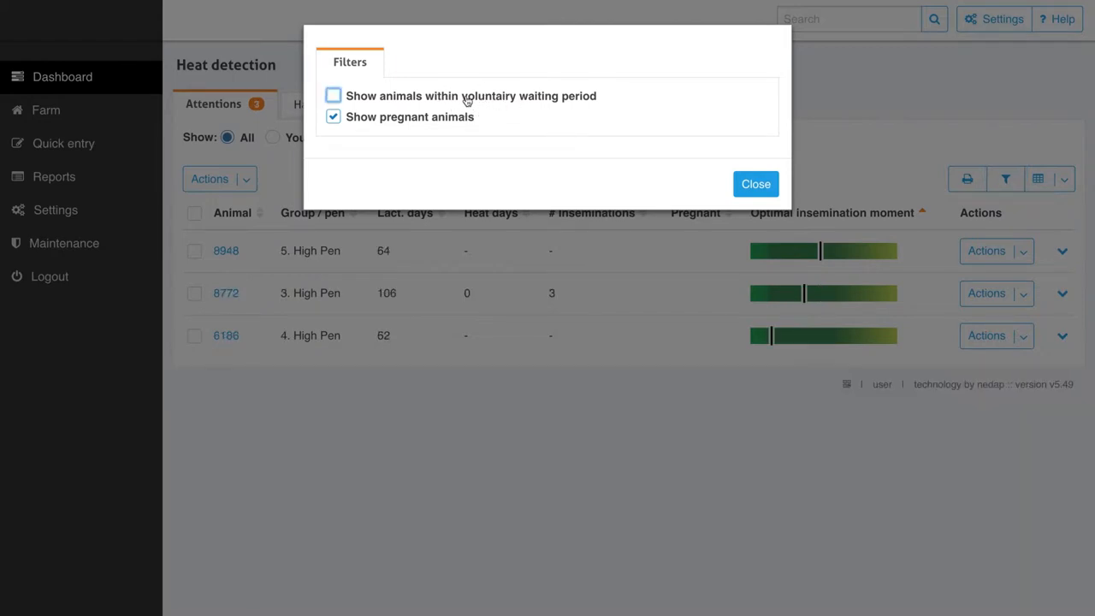
{"action": "left_click", "coordinate": [332, 117]}
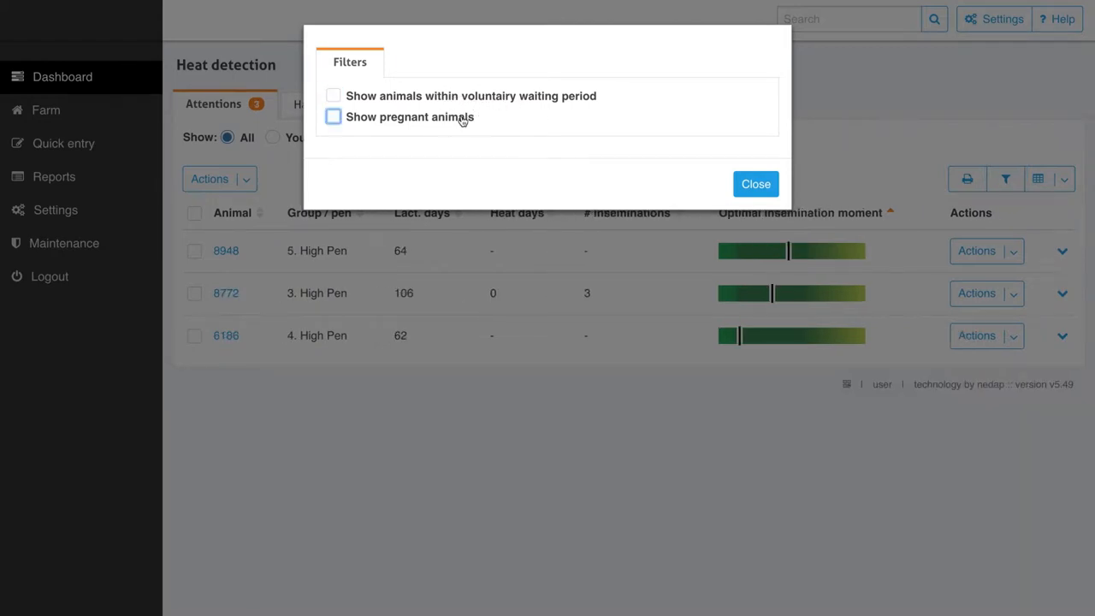
{"action": "left_click", "coordinate": [332, 96]}
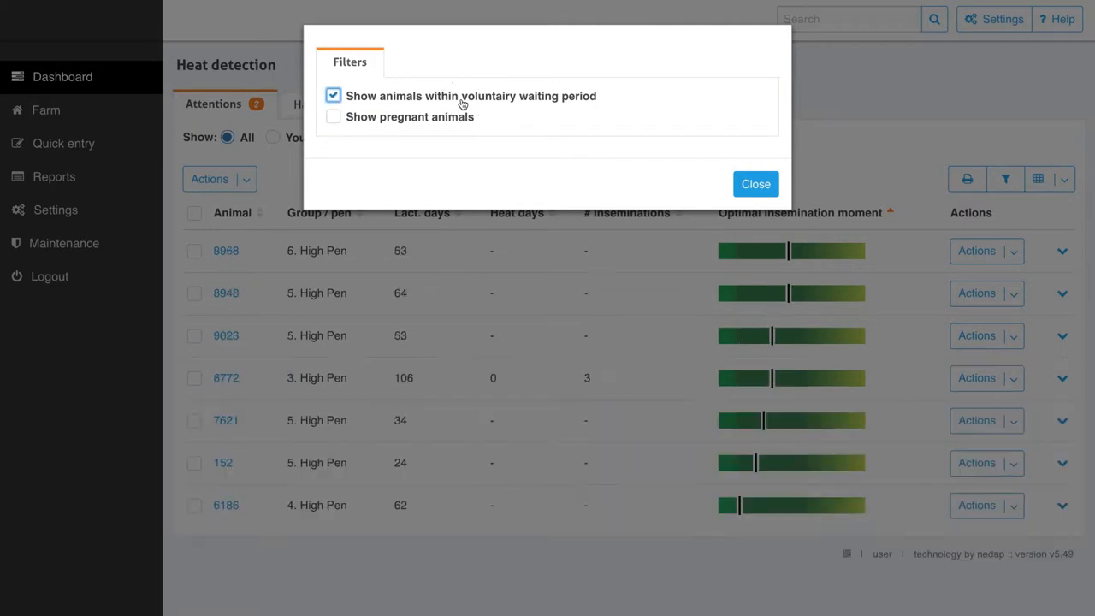
{"action": "left_click", "coordinate": [757, 185]}
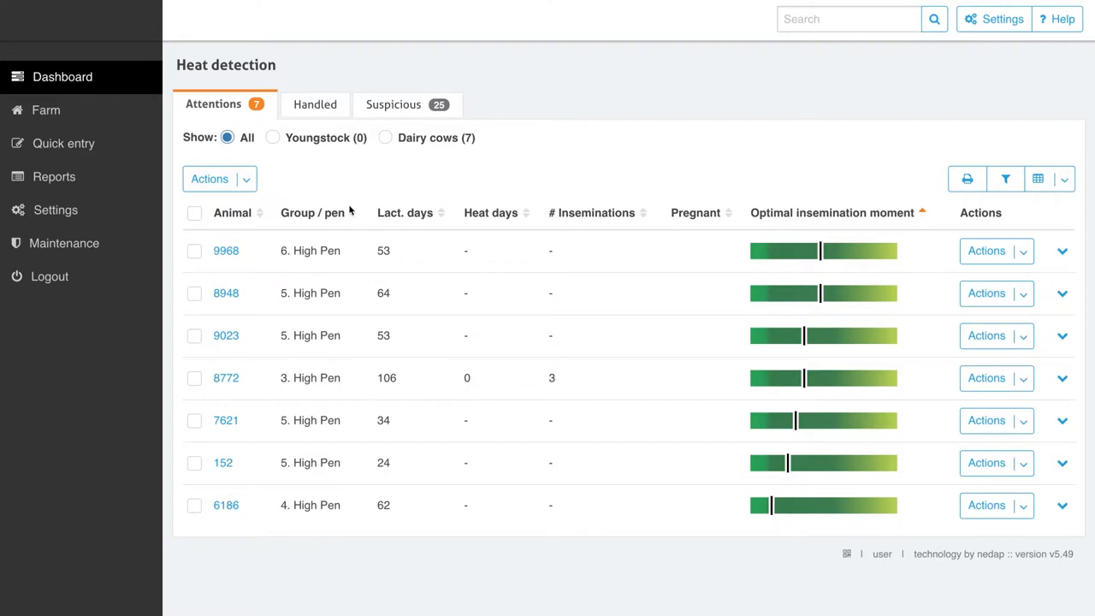
{"action": "left_click", "coordinate": [319, 212]}
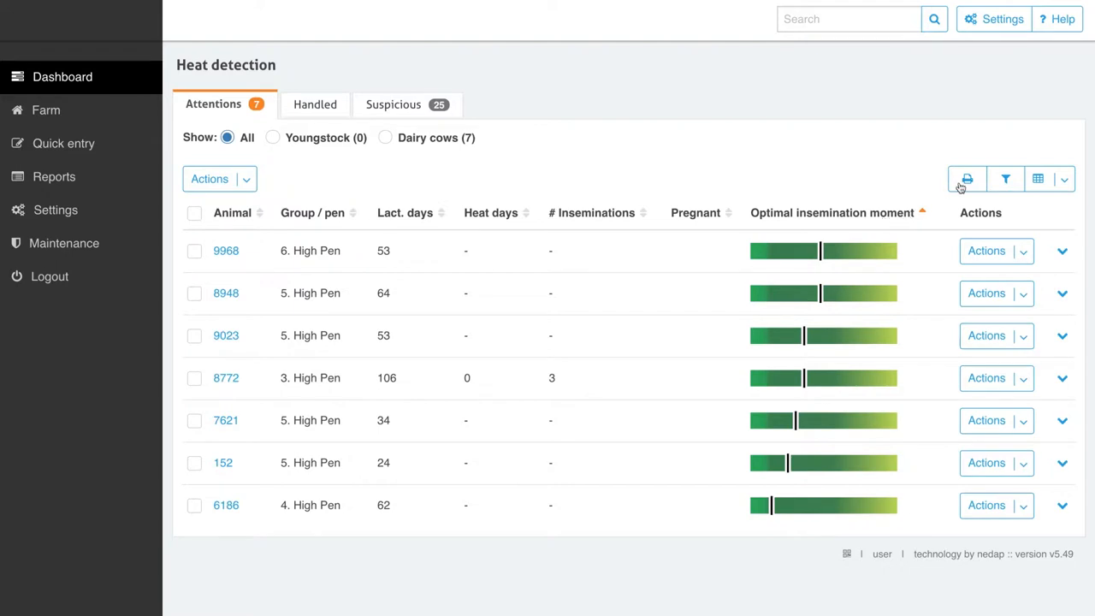
{"action": "left_click", "coordinate": [967, 180]}
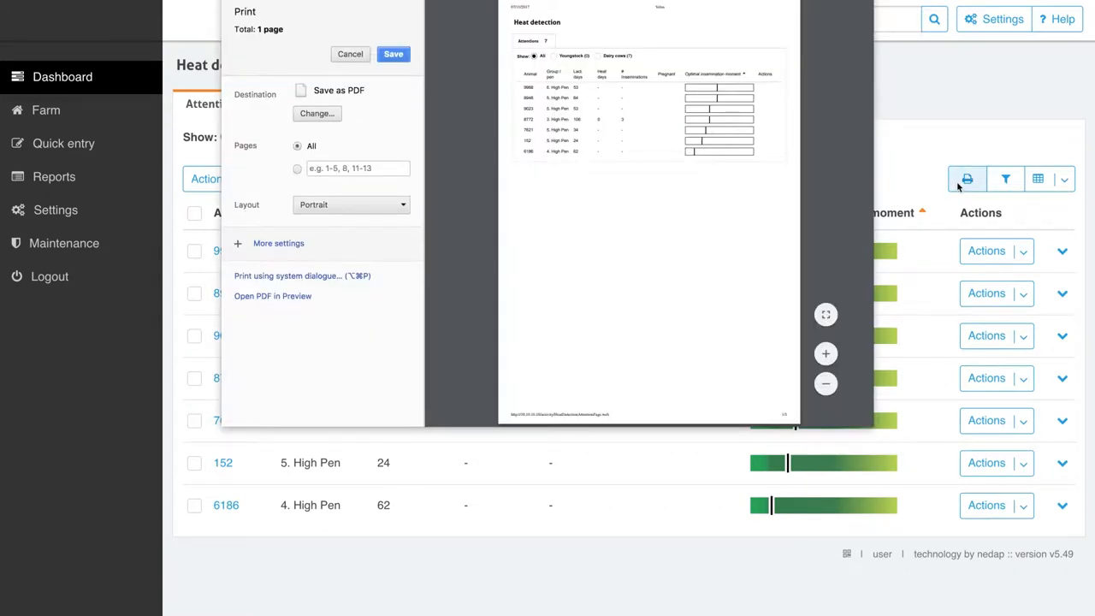
{"action": "left_click", "coordinate": [349, 53]}
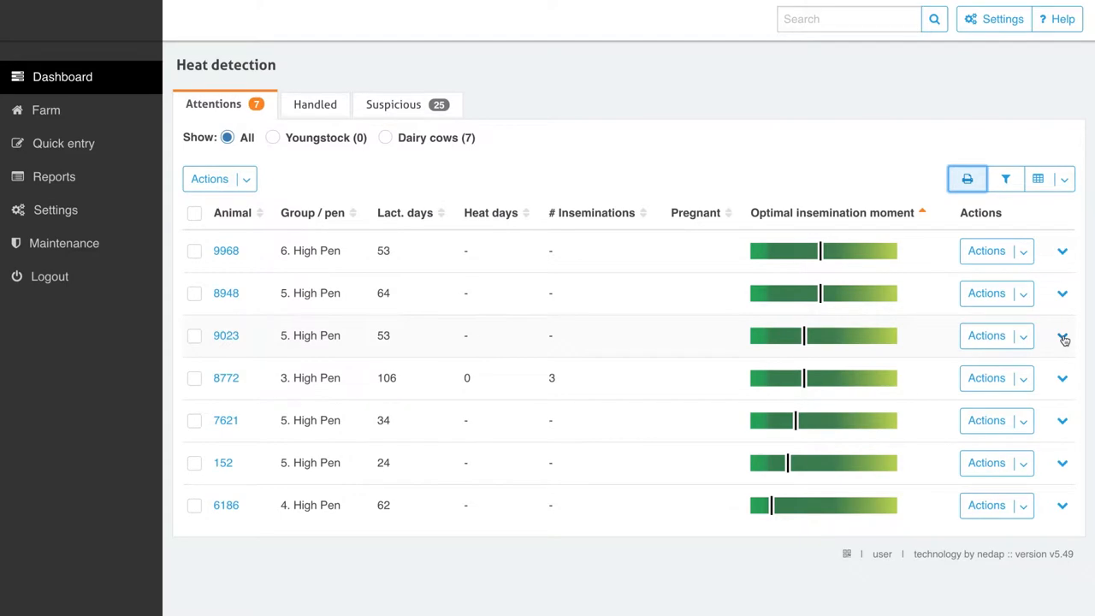
Step: Expand cow 8772's activity details and switch her chart to the whole Lactation view
{"action": "left_click", "coordinate": [1063, 336]}
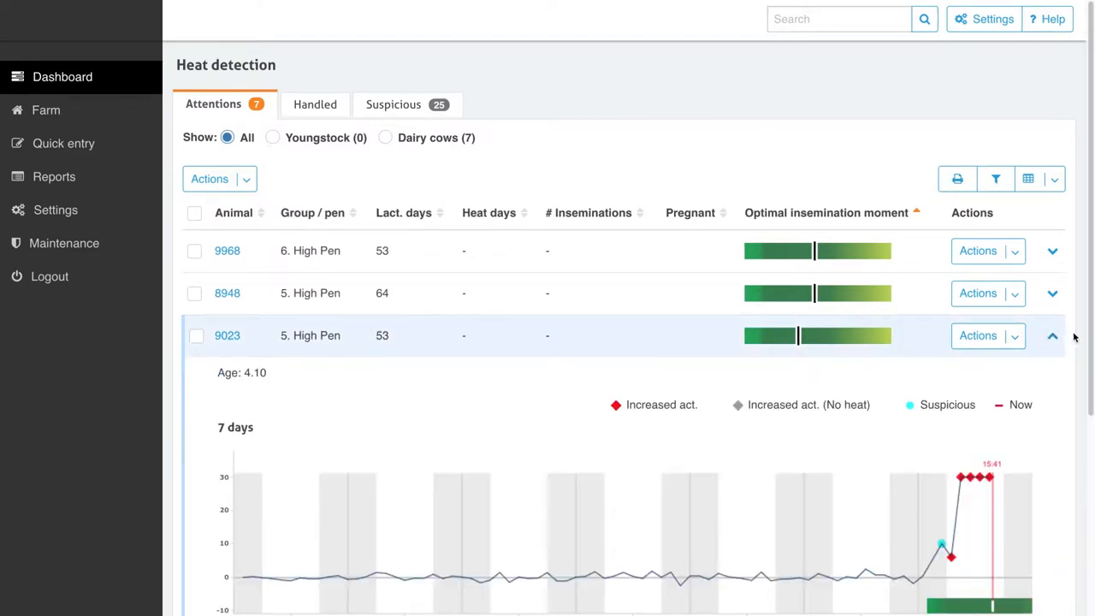
{"action": "scroll", "scroll_direction": "down", "scroll_amount": 3}
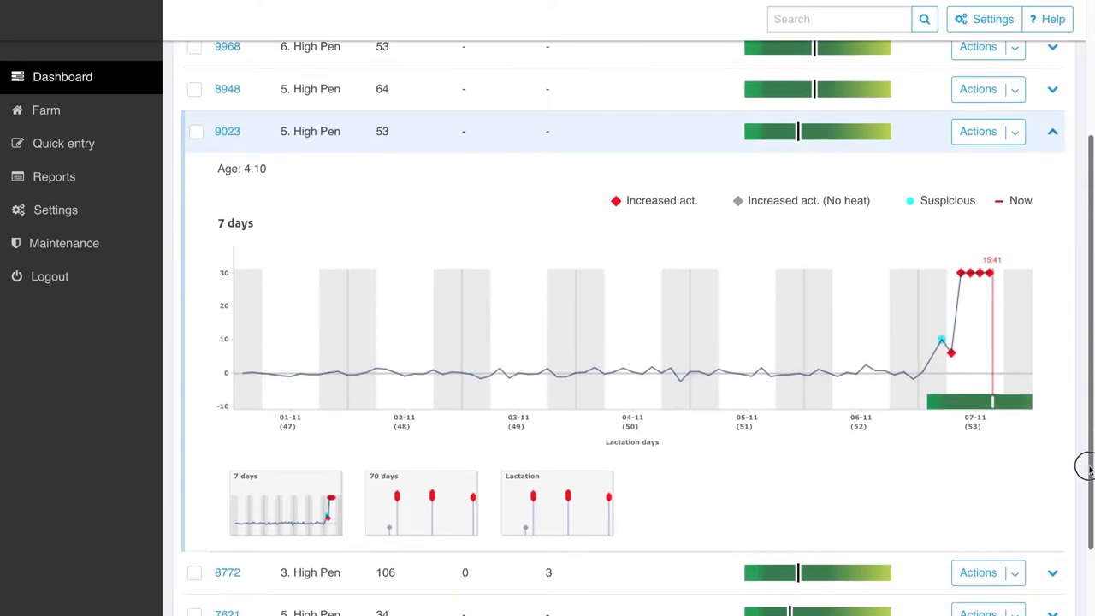
{"action": "scroll", "scroll_direction": "down", "scroll_amount": 3}
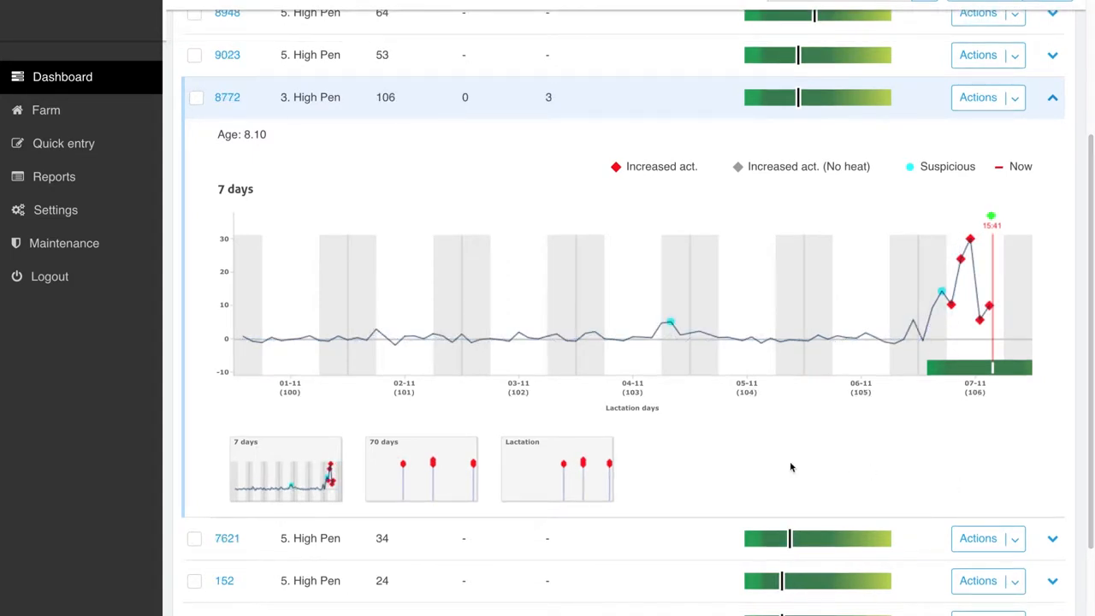
{"action": "left_click", "coordinate": [556, 469]}
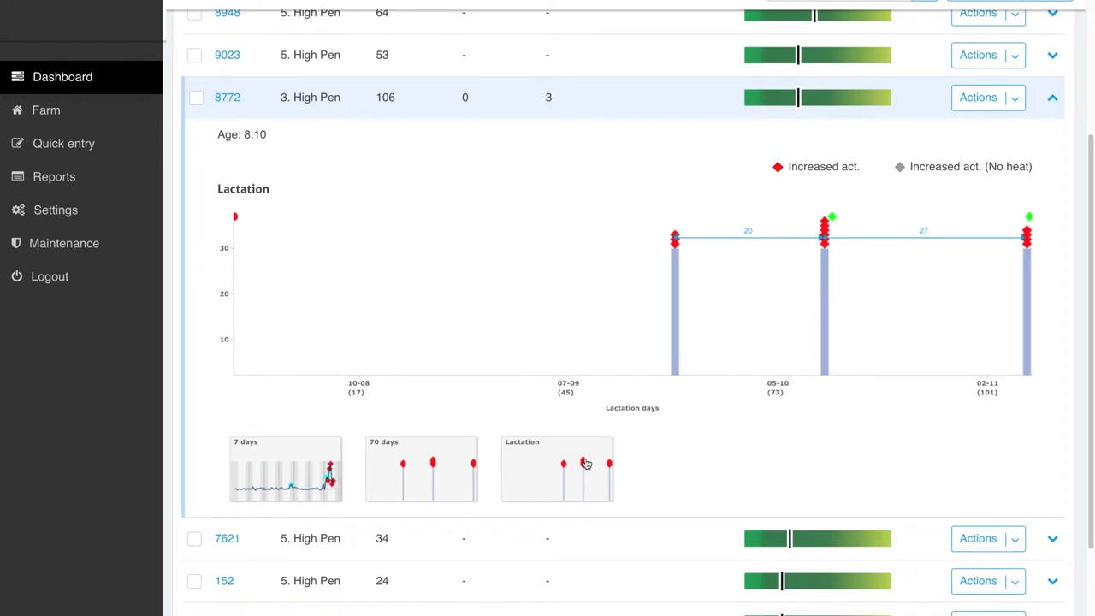
{"action": "mouse_move", "coordinate": [620, 448]}
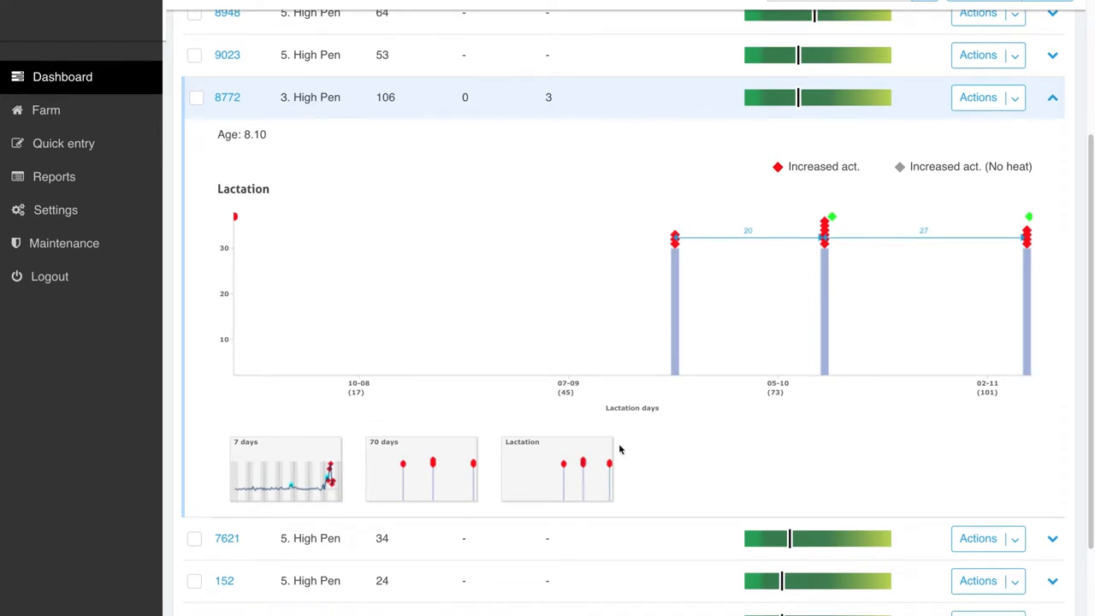
Step: Submit an Inseminate event for cow 8772 and mark her Seen from the Actions menu
{"action": "left_click", "coordinate": [989, 95]}
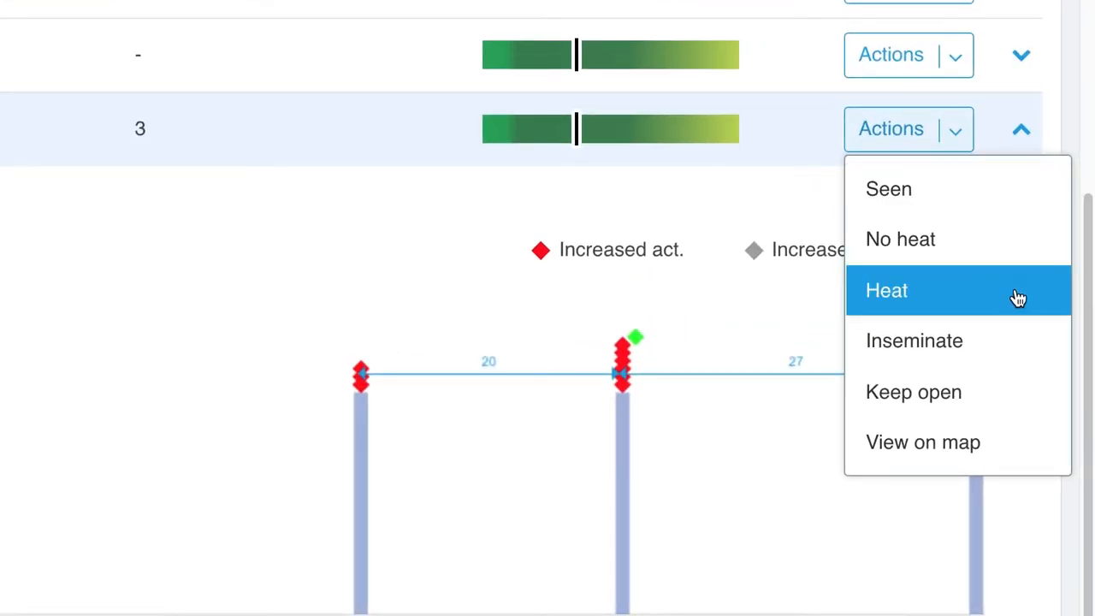
{"action": "mouse_move", "coordinate": [1017, 392]}
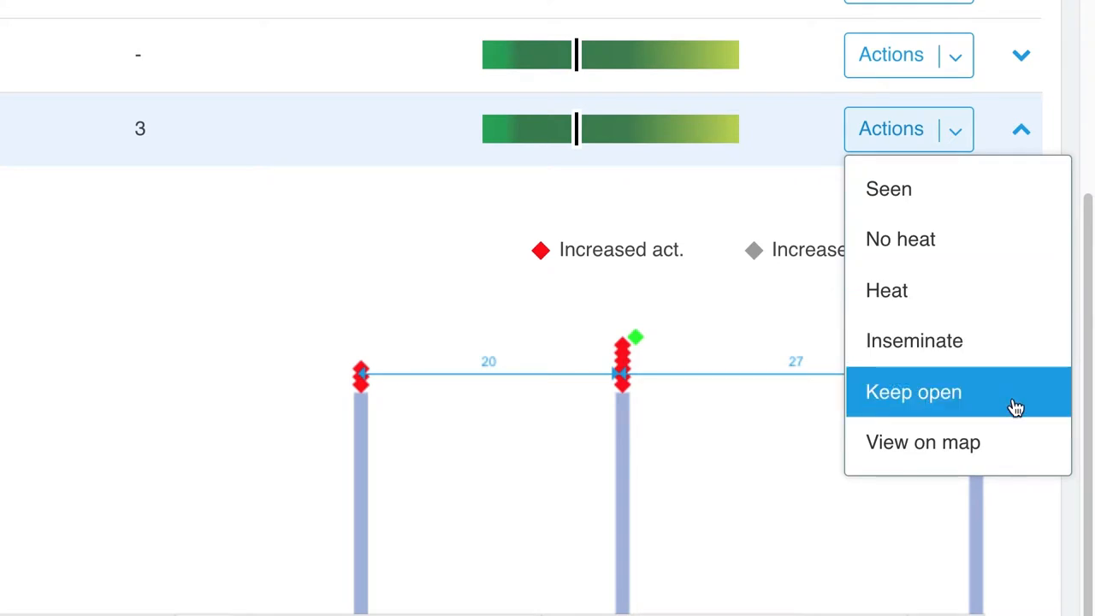
{"action": "mouse_move", "coordinate": [1010, 441]}
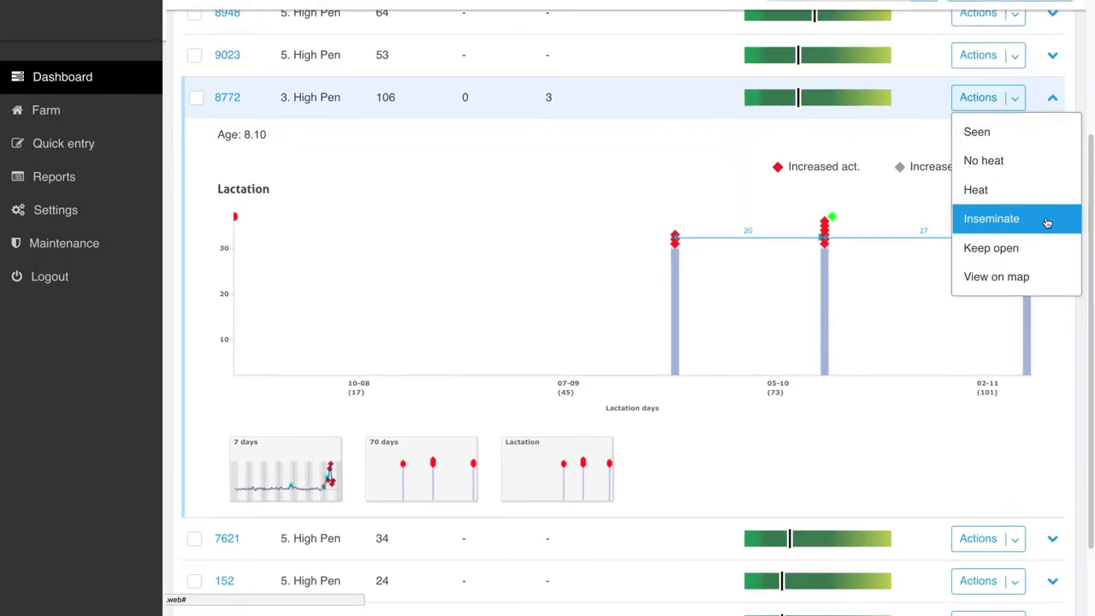
{"action": "left_click", "coordinate": [993, 219]}
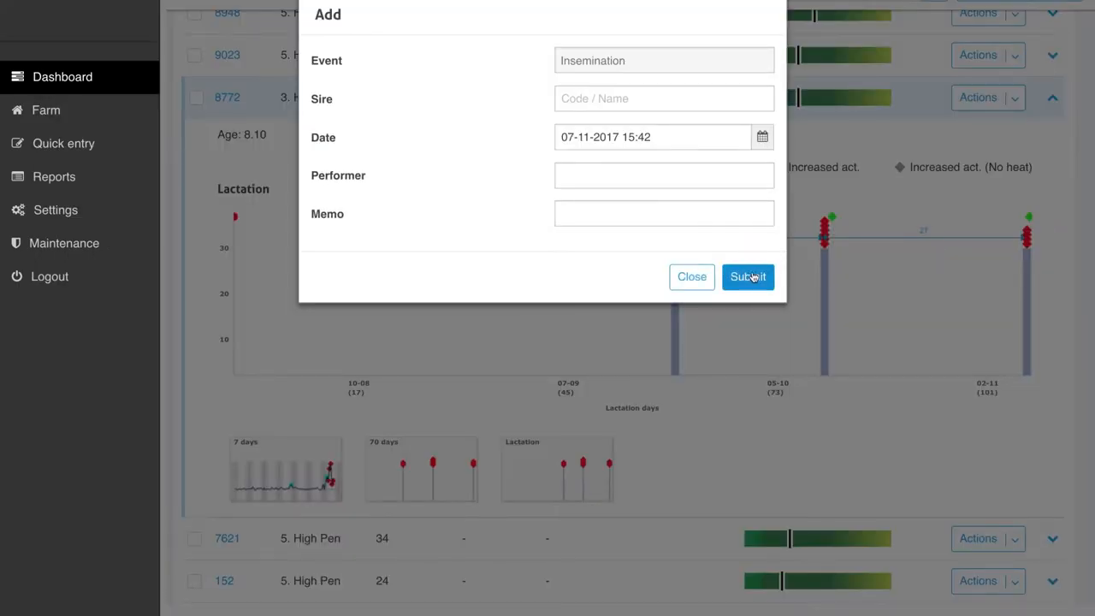
{"action": "left_click", "coordinate": [691, 277]}
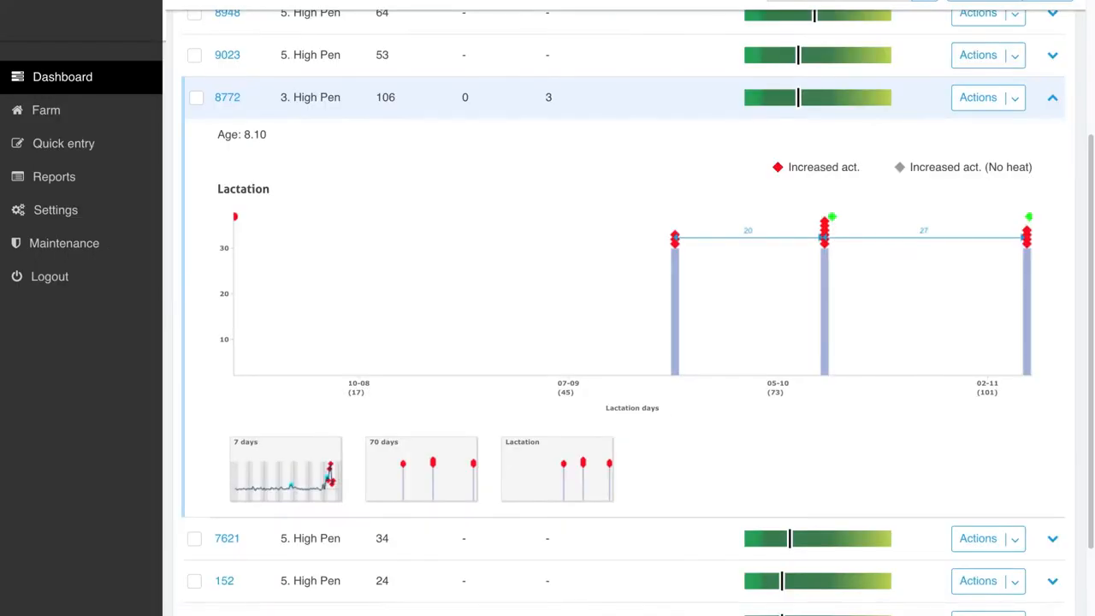
{"action": "left_click", "coordinate": [979, 96]}
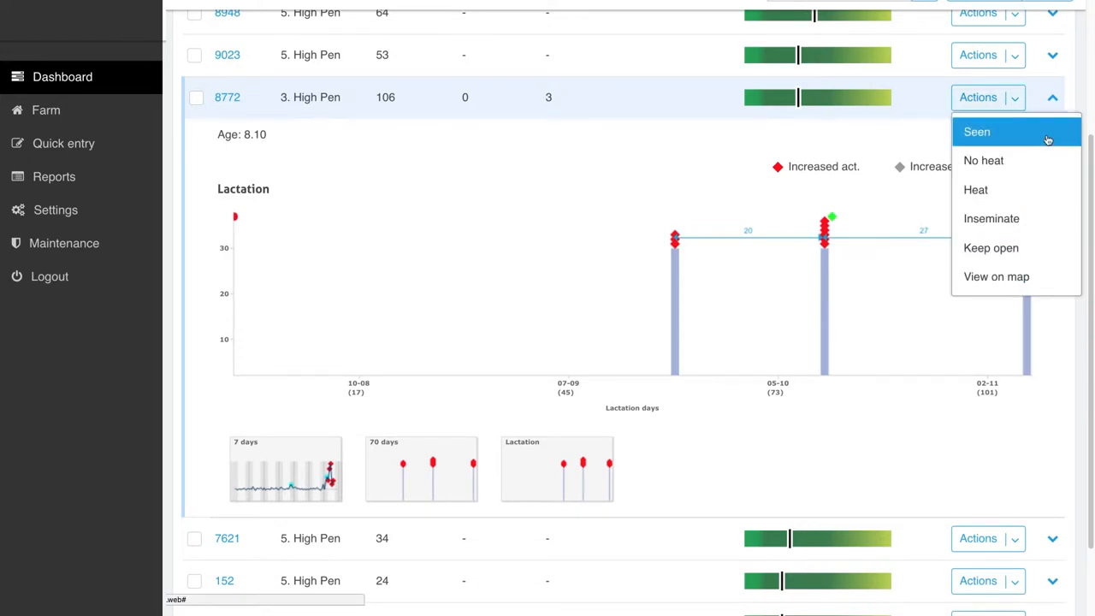
{"action": "left_click", "coordinate": [975, 130]}
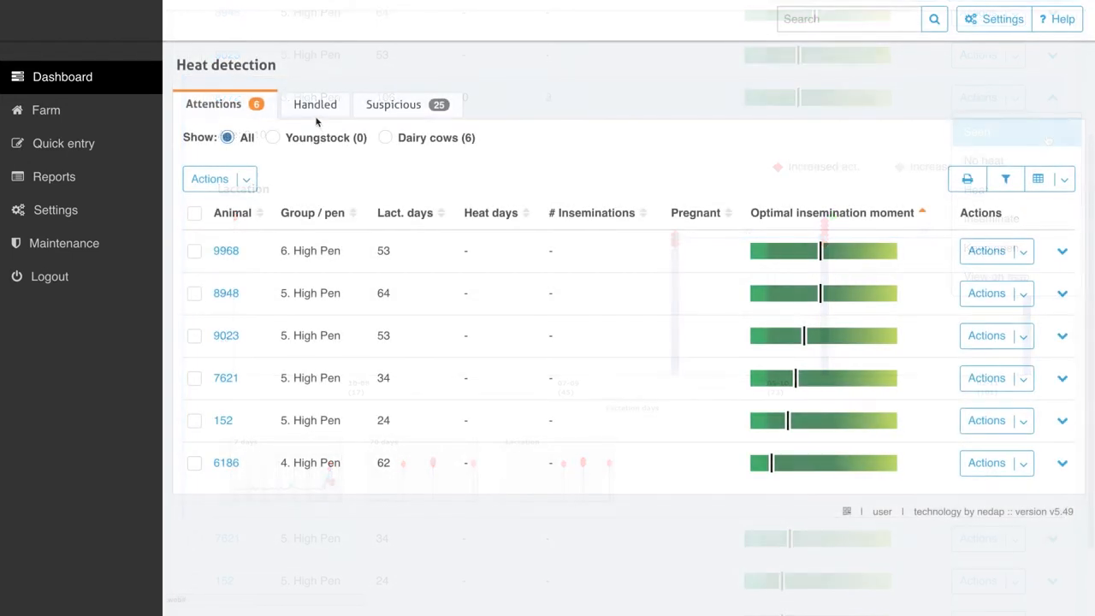
Step: View the Handled heat detection animals
{"action": "left_click", "coordinate": [315, 104]}
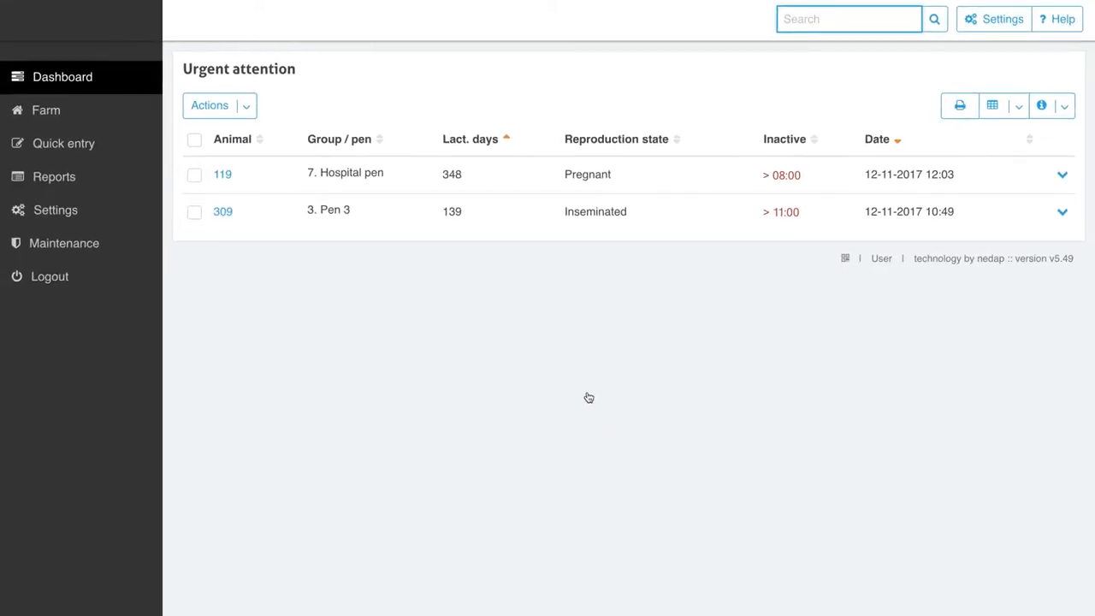
Step: Expand cow 119's 48-hour and daily eating, rumination and inactivity charts
{"action": "left_click", "coordinate": [1062, 175]}
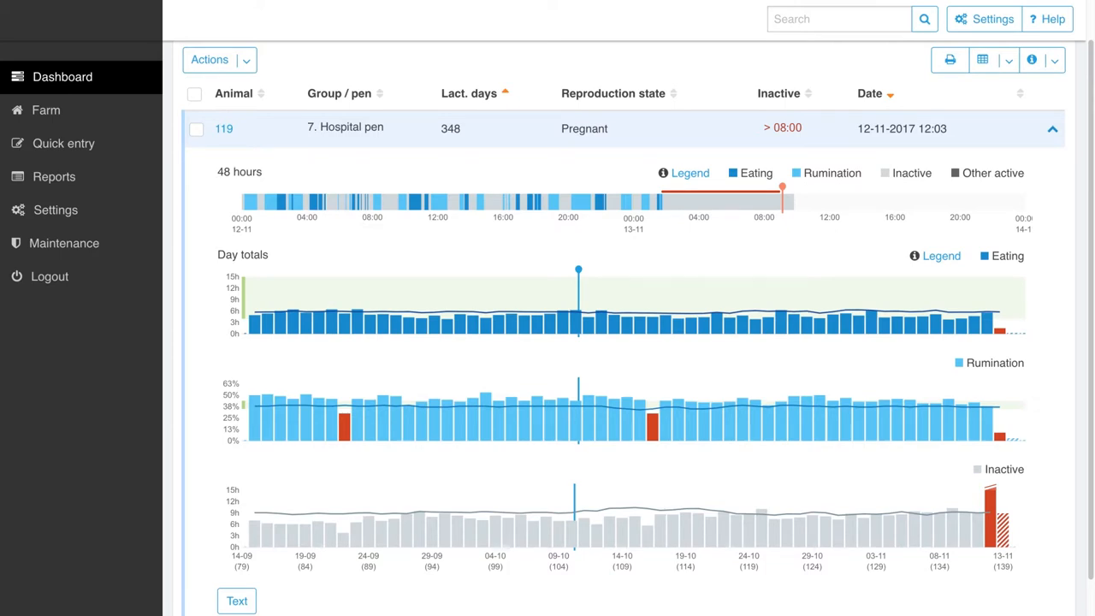
{"action": "mouse_move", "coordinate": [601, 144]}
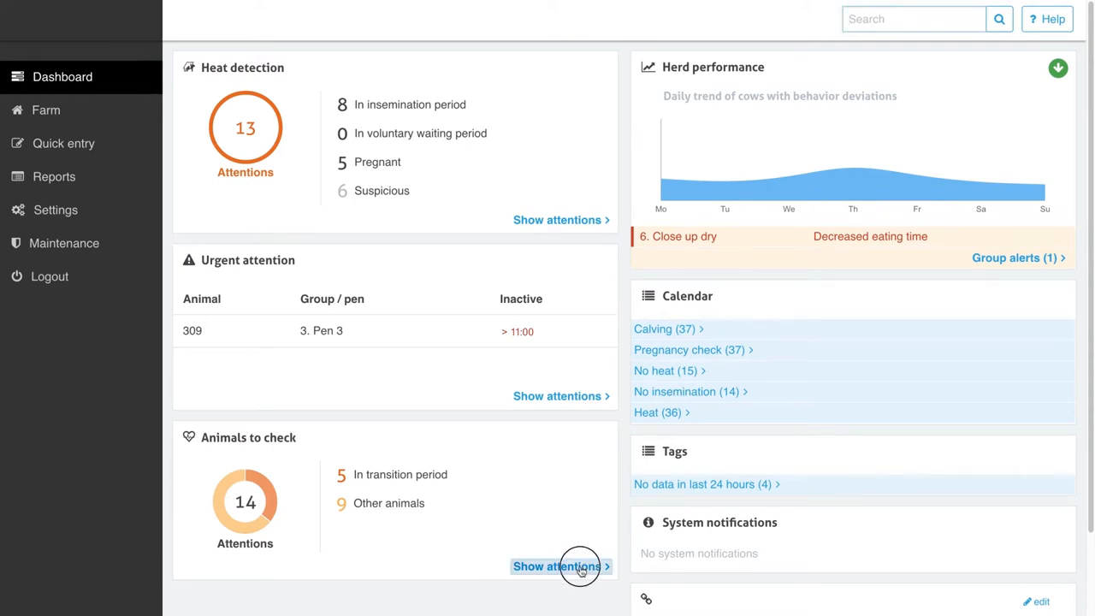
{"action": "left_click", "coordinate": [558, 566]}
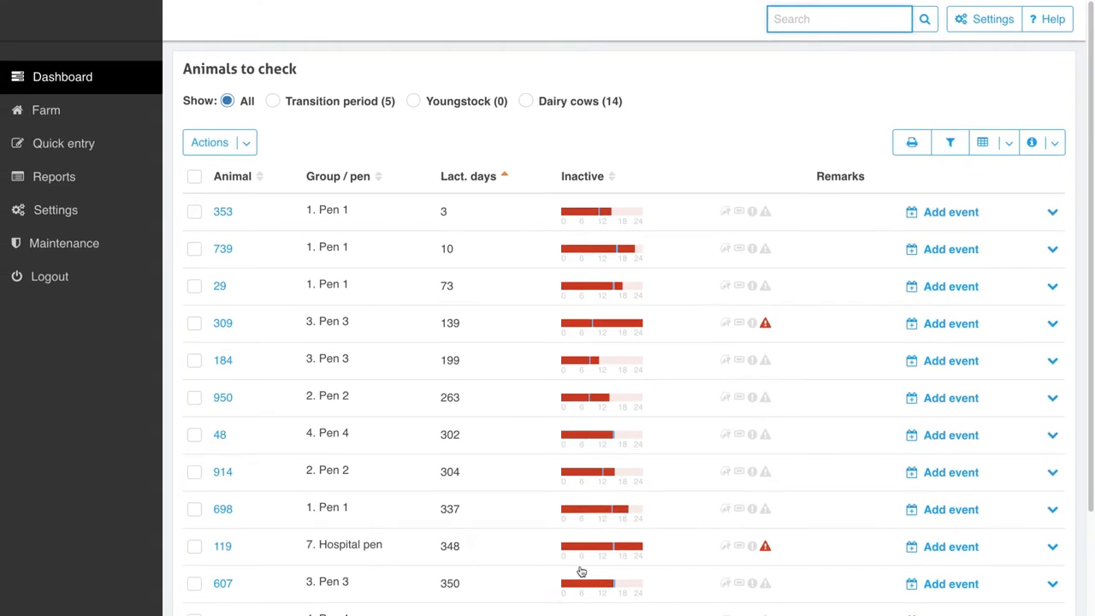
{"action": "mouse_move", "coordinate": [952, 161]}
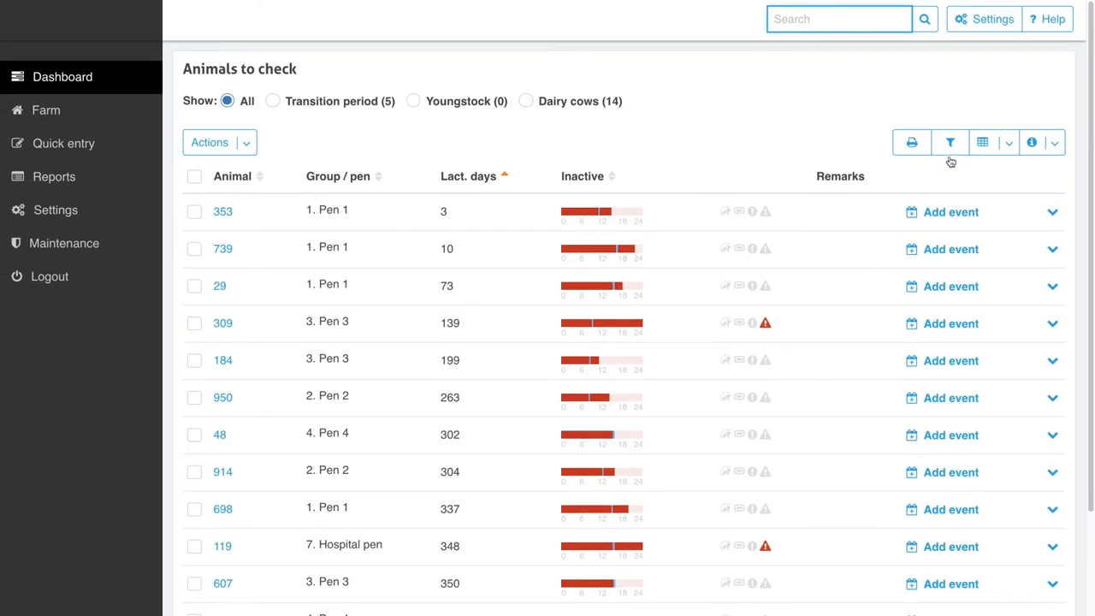
{"action": "left_click", "coordinate": [949, 142]}
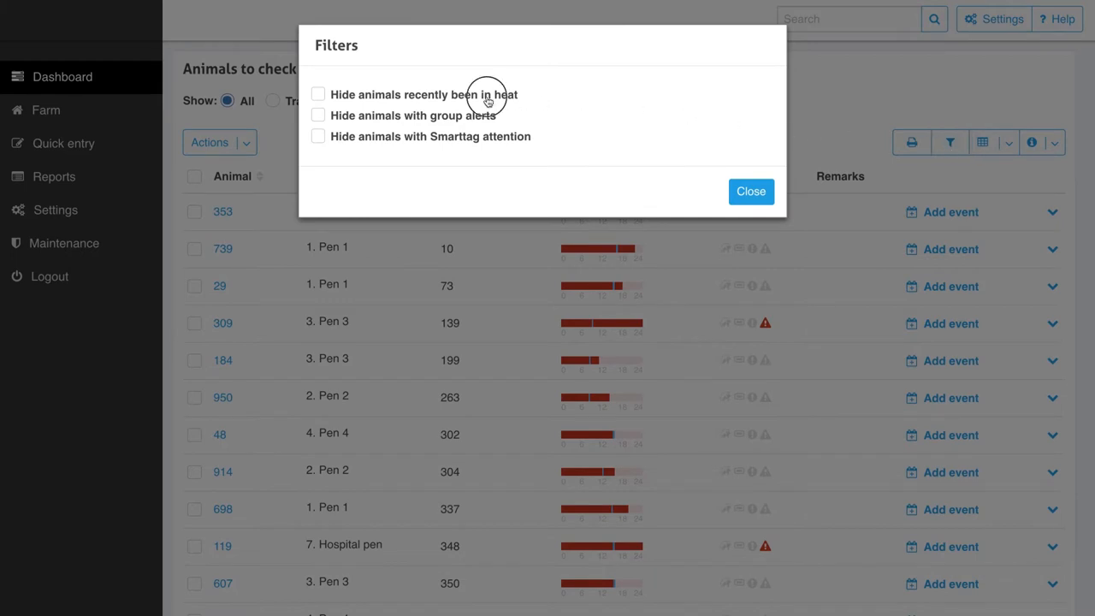
{"action": "left_click", "coordinate": [319, 115]}
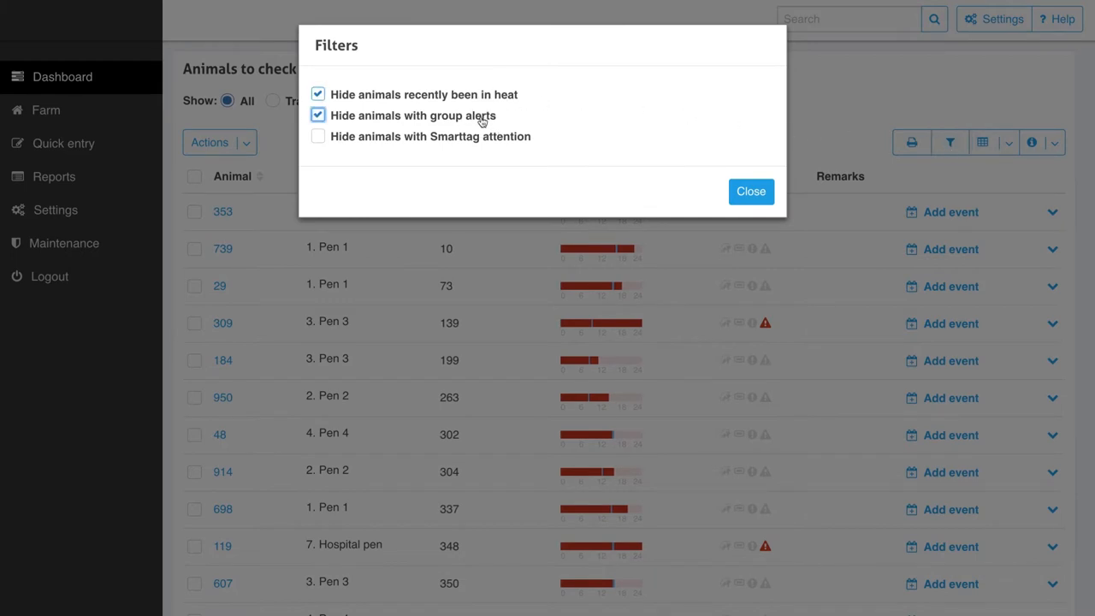
{"action": "left_click", "coordinate": [318, 137]}
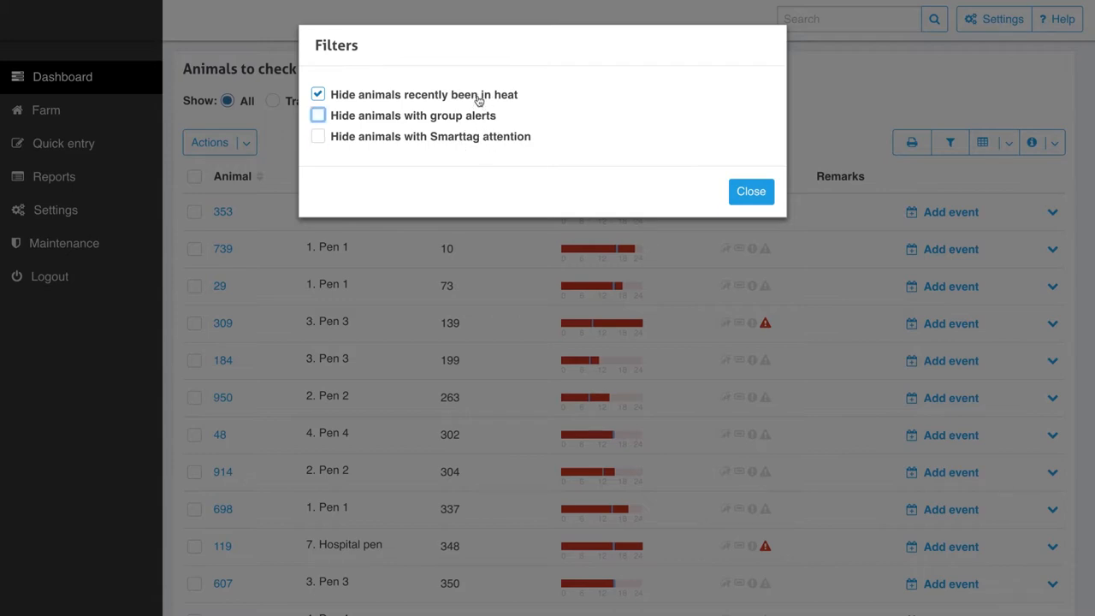
{"action": "left_click", "coordinate": [318, 94]}
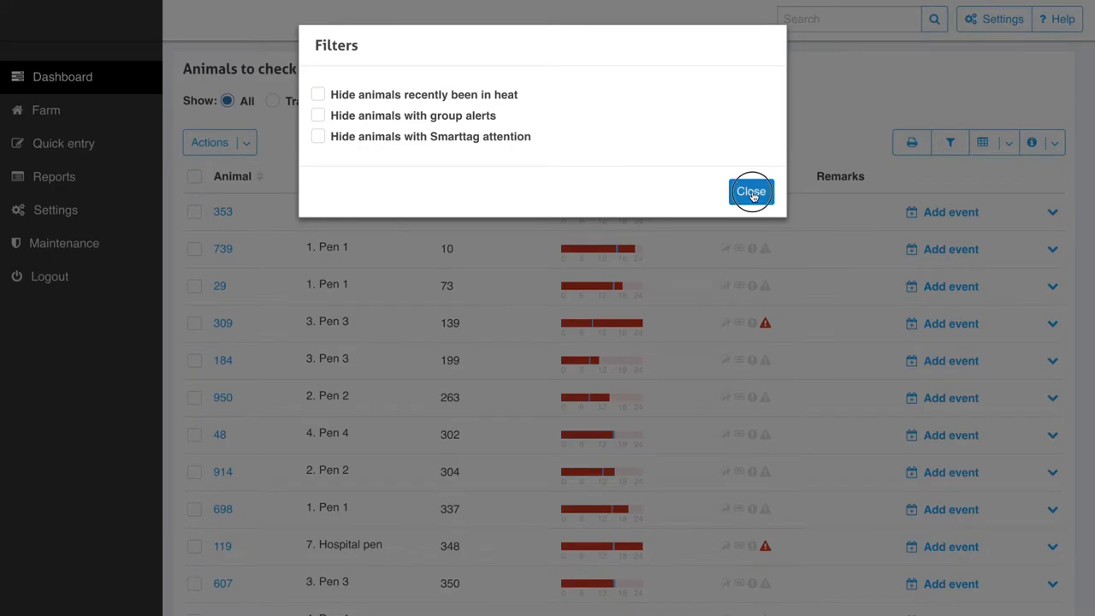
{"action": "left_click", "coordinate": [750, 191]}
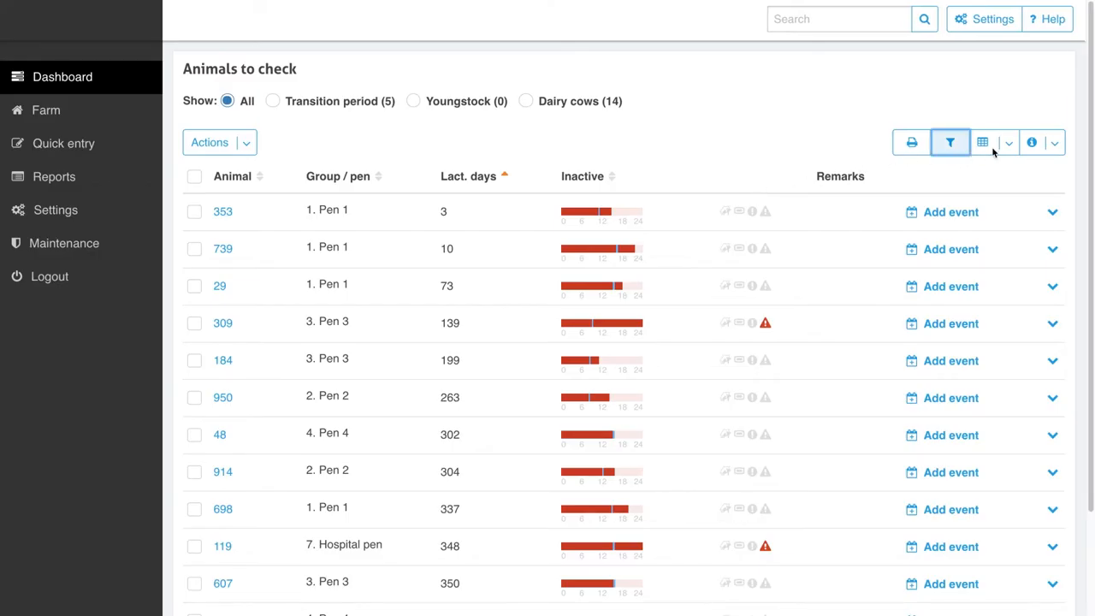
Step: Check the column chooser and sort the animals to check by Group / pen
{"action": "left_click", "coordinate": [1008, 142]}
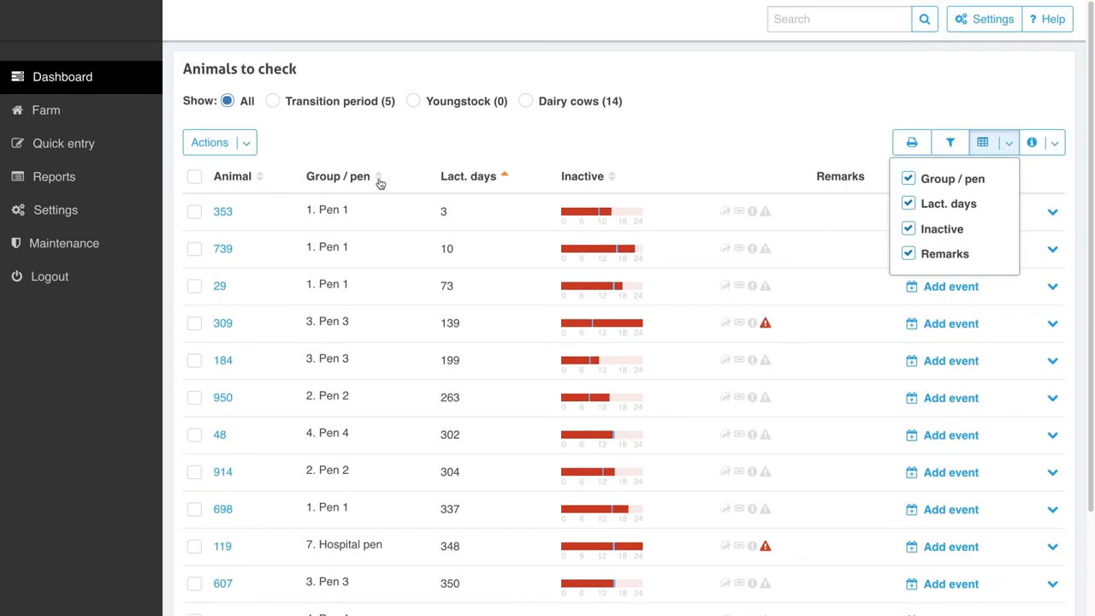
{"action": "left_click", "coordinate": [337, 176]}
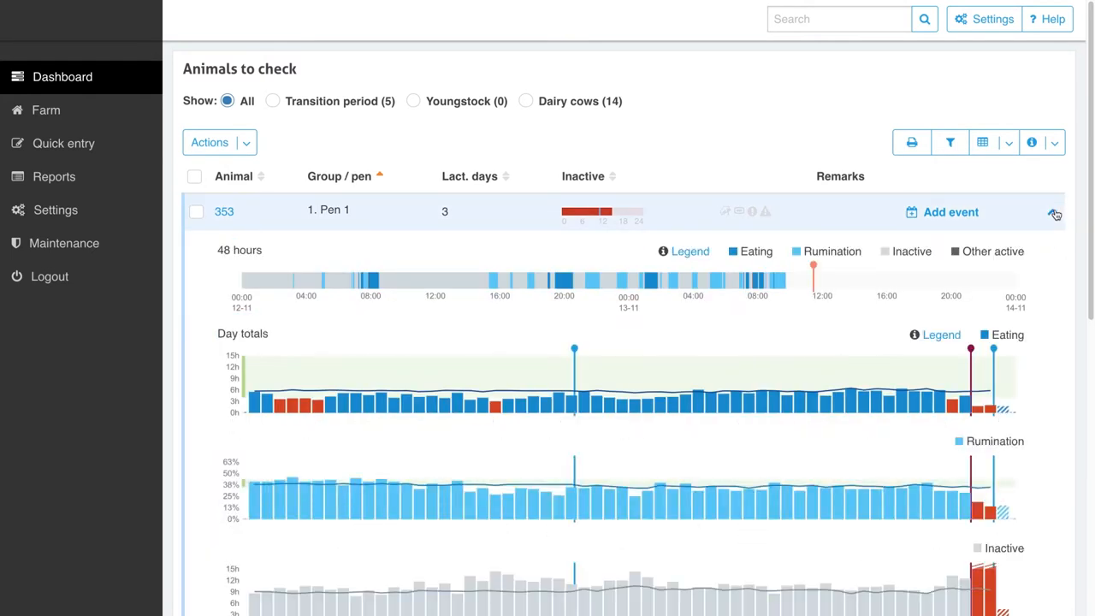
{"action": "scroll", "scroll_direction": "down", "scroll_amount": 3}
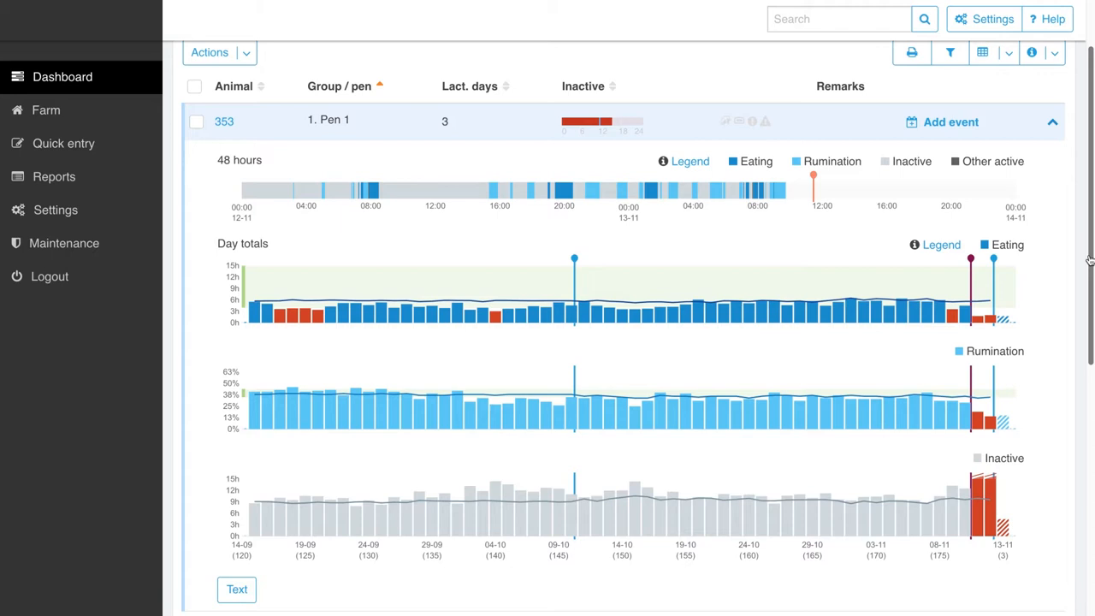
Step: Add a Memo event reading 'Metritis' for cow 353 and submit it
{"action": "left_click", "coordinate": [941, 121]}
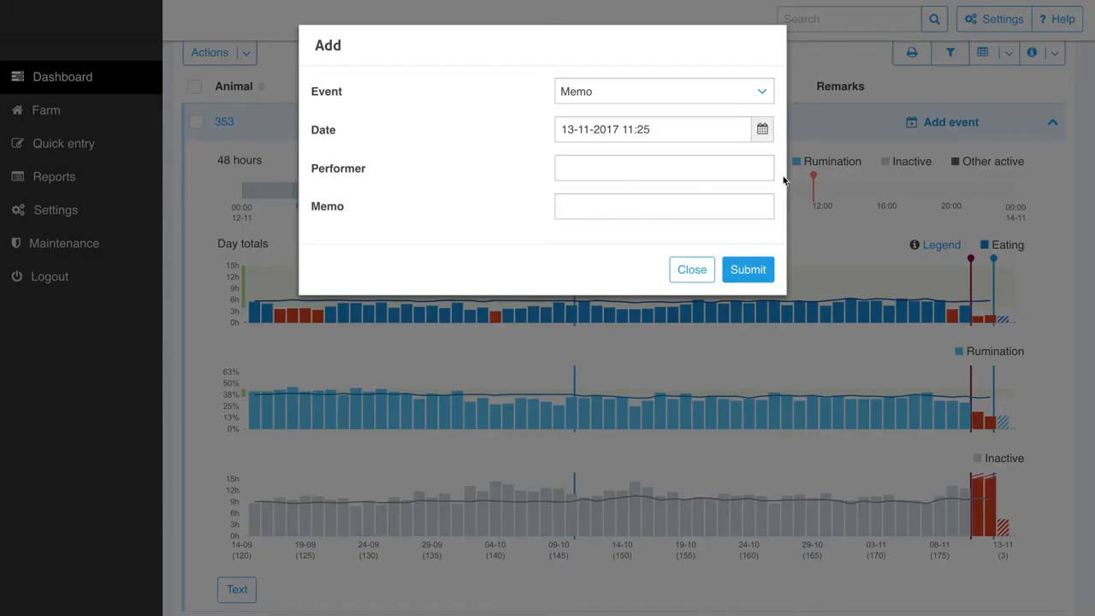
{"action": "type", "text": "Metritis"}
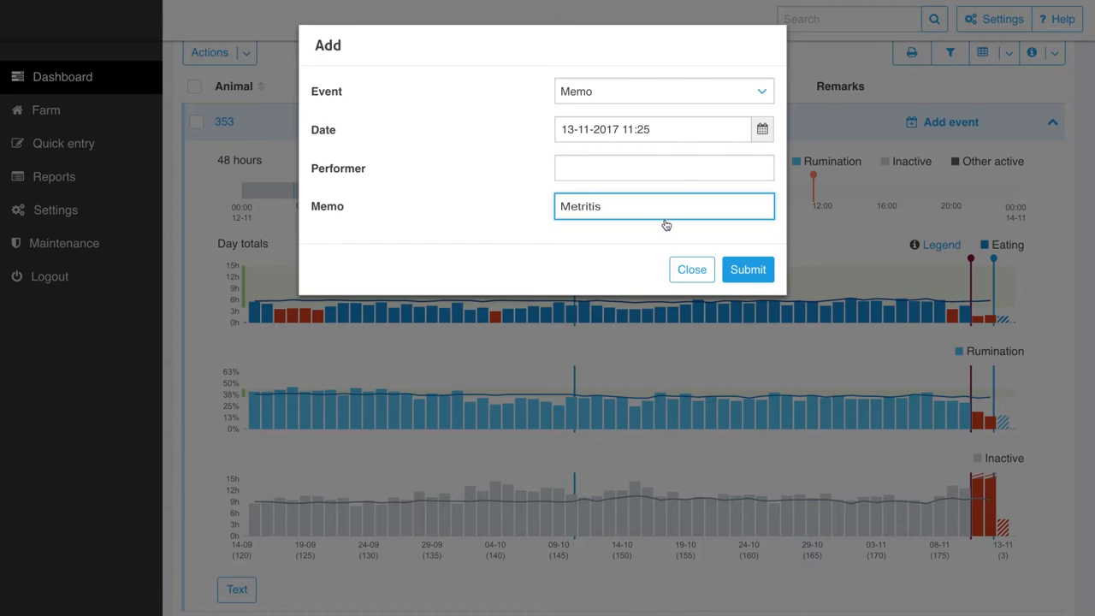
{"action": "left_click", "coordinate": [746, 270]}
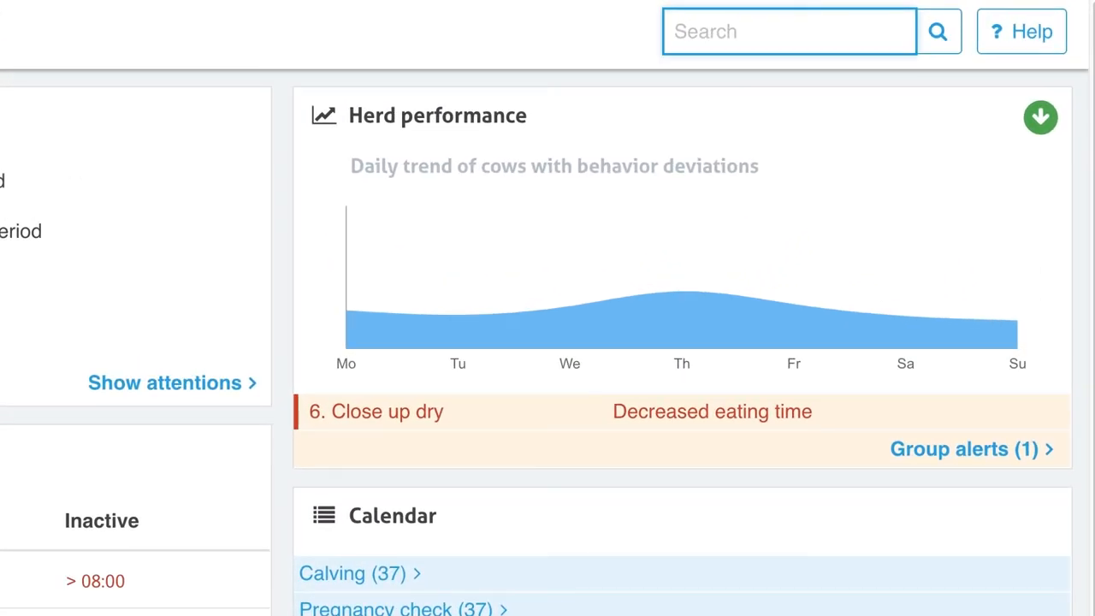
{"action": "mouse_move", "coordinate": [298, 327]}
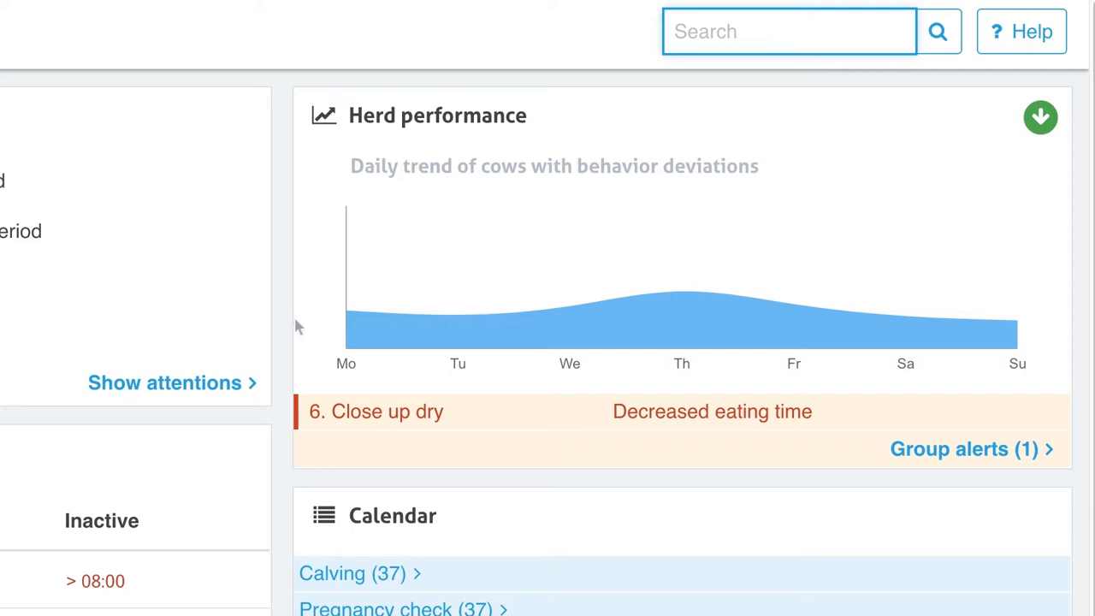
{"action": "mouse_move", "coordinate": [438, 334]}
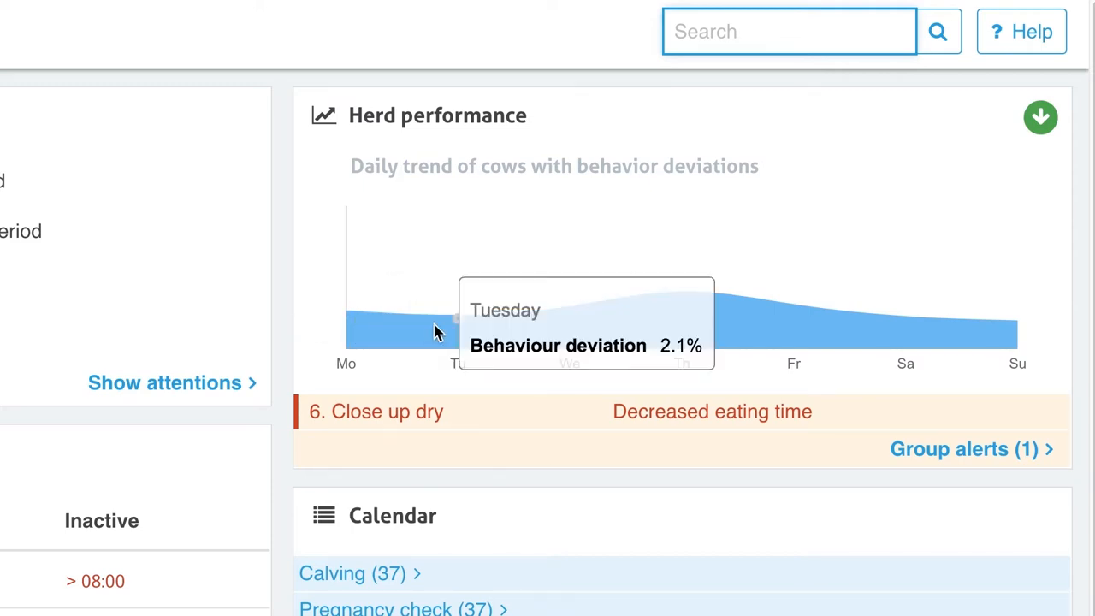
{"action": "mouse_move", "coordinate": [531, 329]}
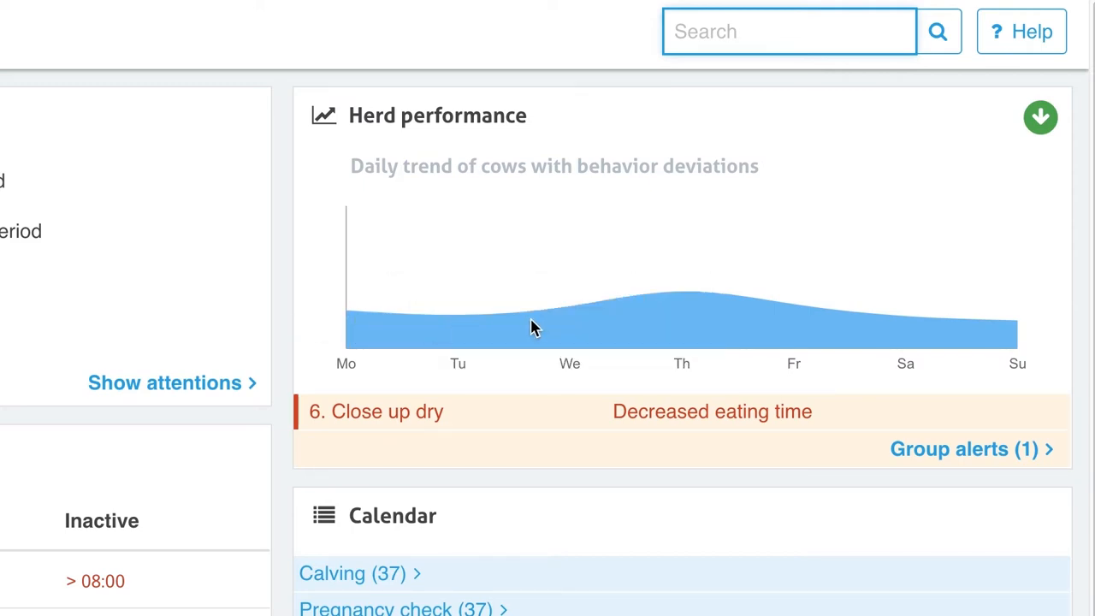
{"action": "mouse_move", "coordinate": [633, 316]}
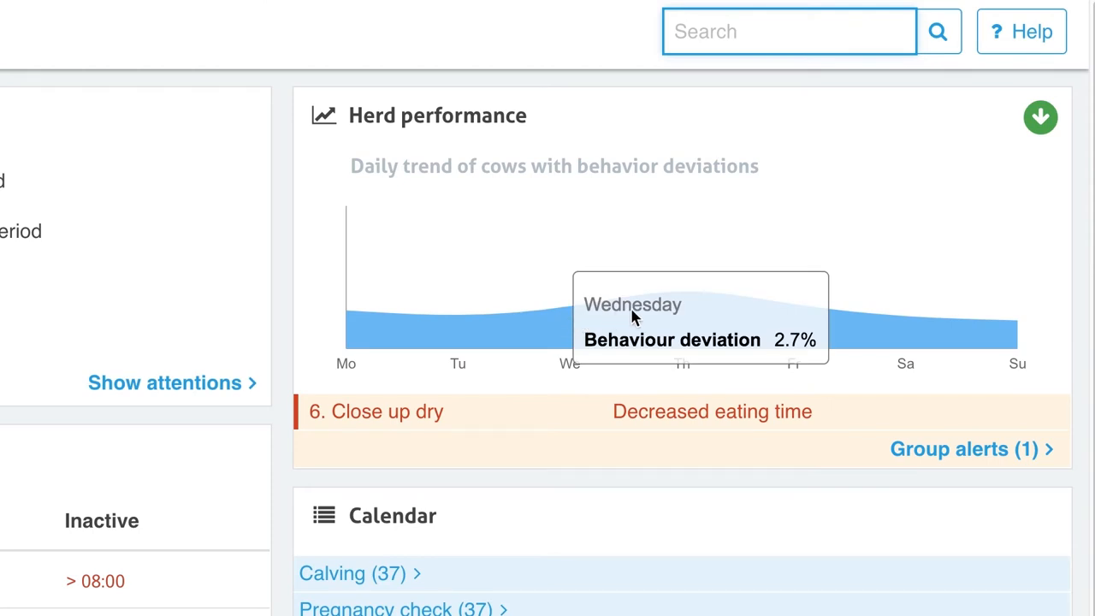
{"action": "mouse_move", "coordinate": [753, 310]}
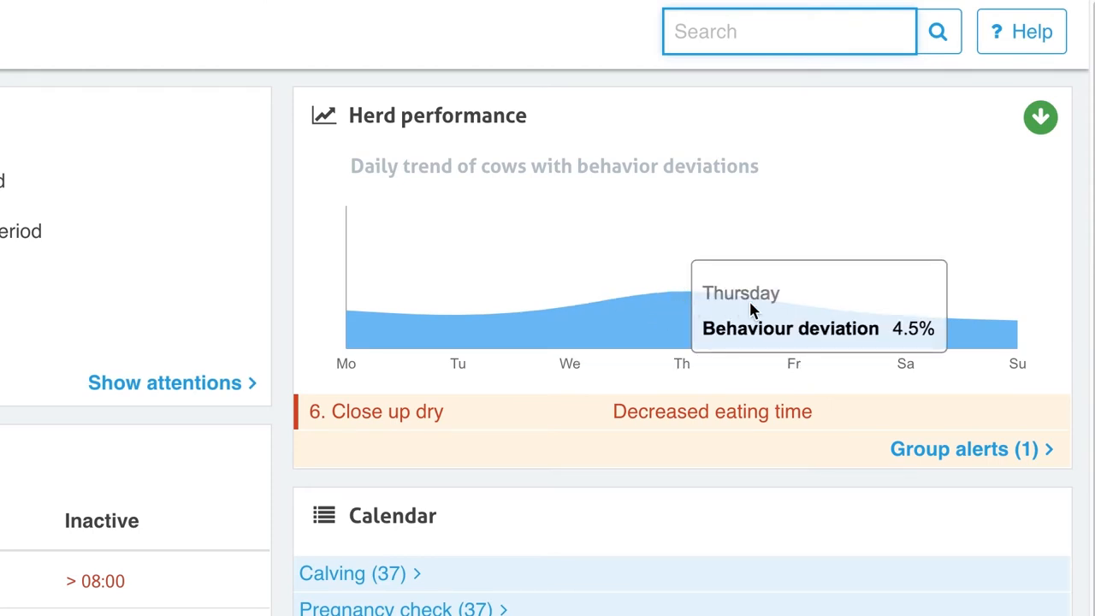
{"action": "mouse_move", "coordinate": [825, 316]}
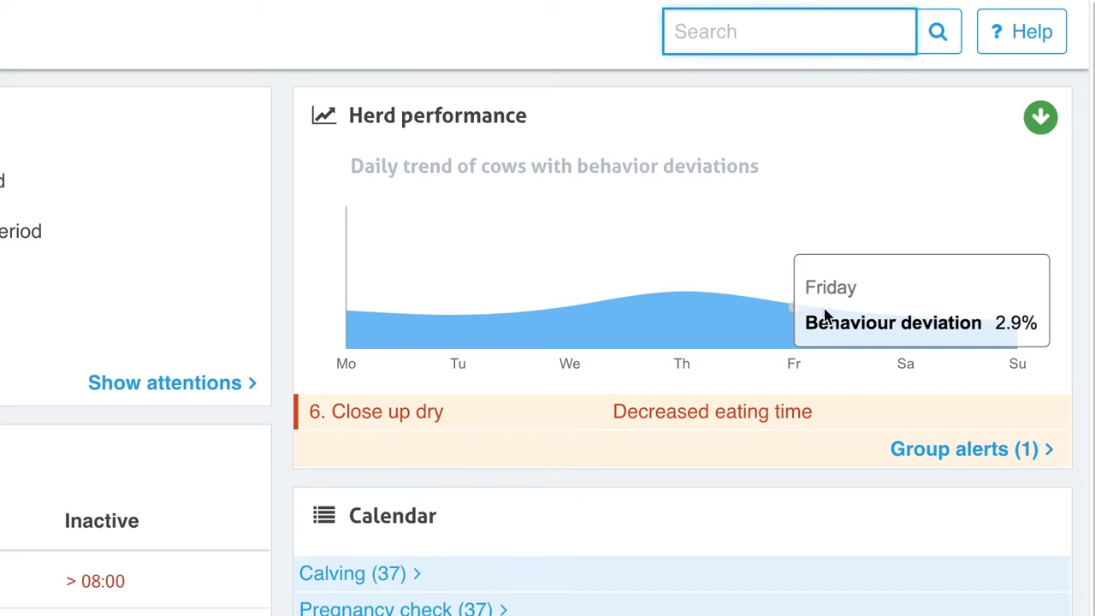
{"action": "mouse_move", "coordinate": [905, 322]}
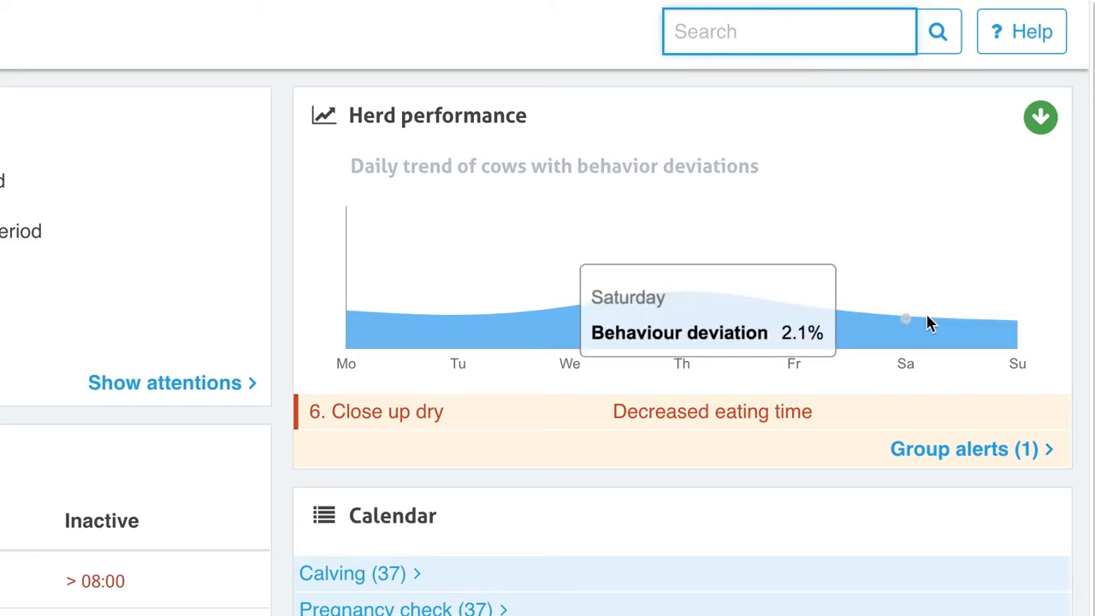
{"action": "mouse_move", "coordinate": [1016, 328]}
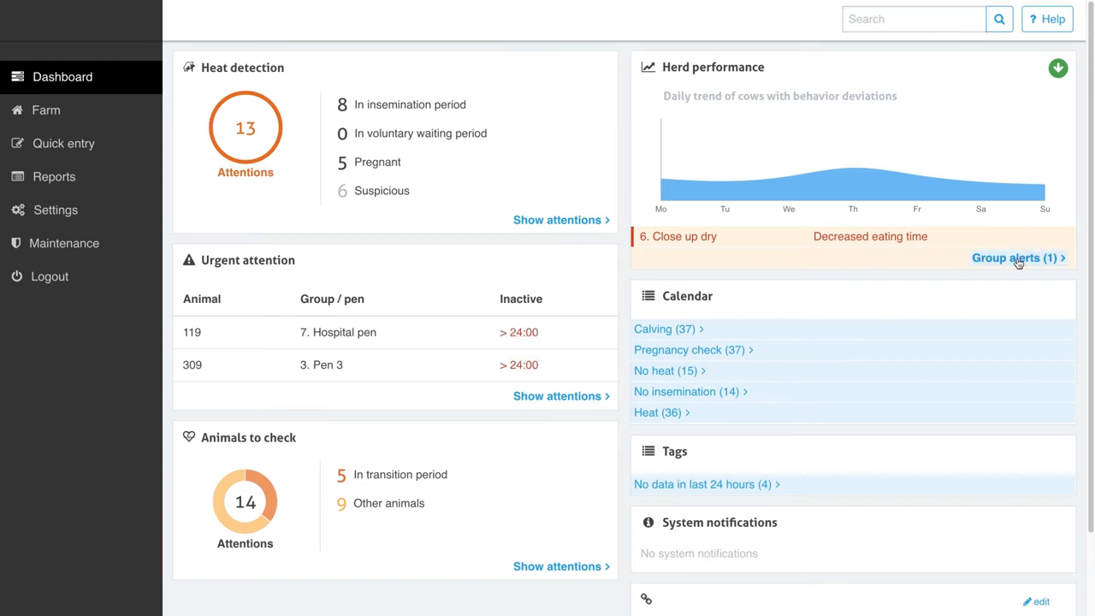
Step: Show Group alerts (1) and expand the 6. Close up dry group's eating, rumination and inactivity charts
{"action": "left_click", "coordinate": [1013, 257]}
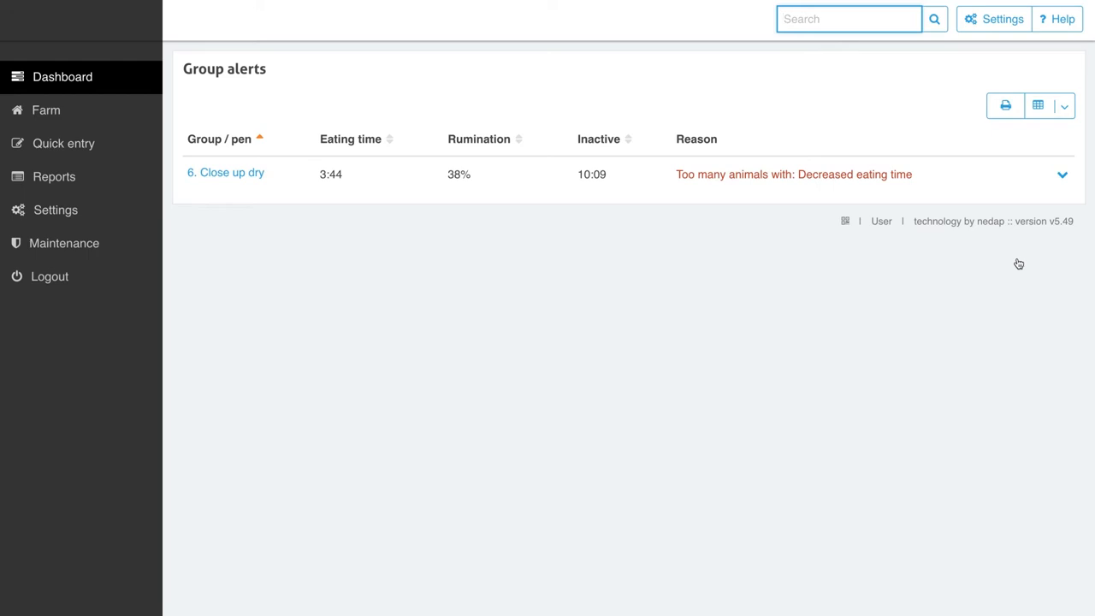
{"action": "left_click", "coordinate": [849, 19]}
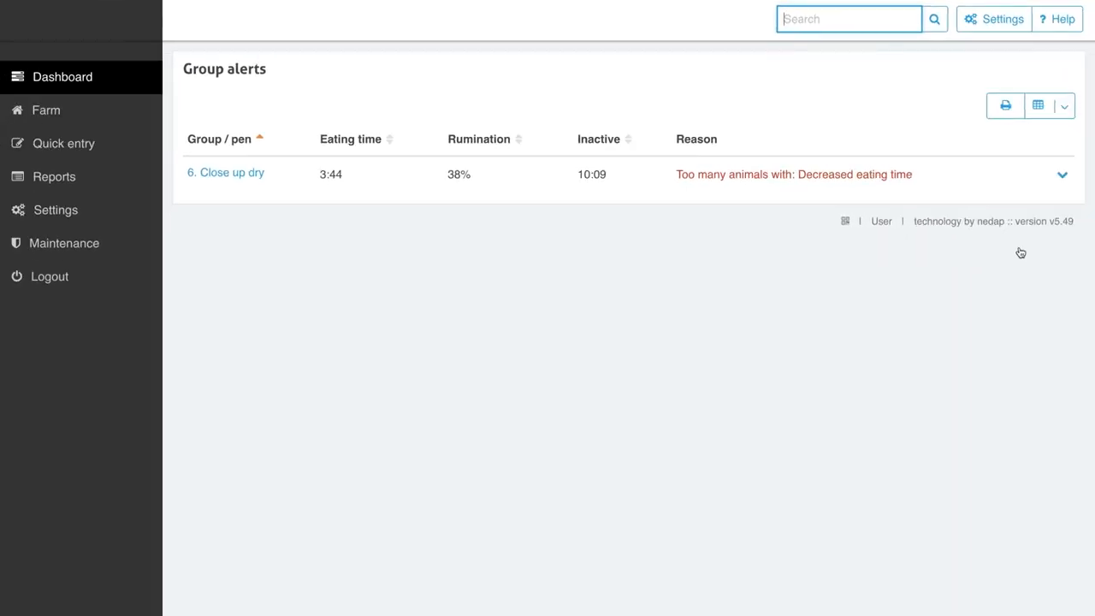
{"action": "left_click", "coordinate": [1062, 174]}
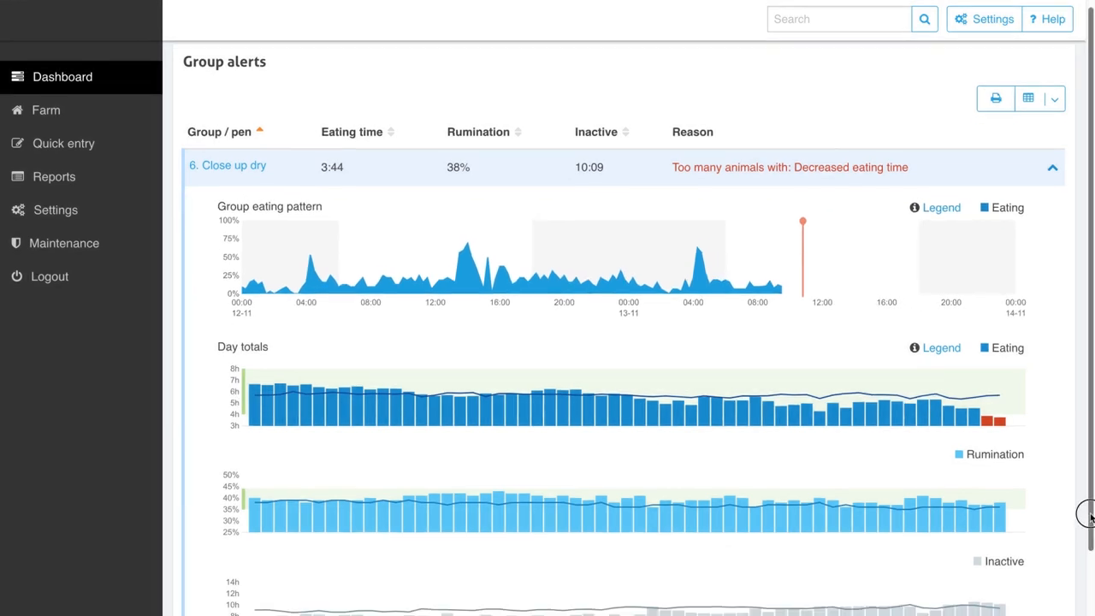
{"action": "scroll", "scroll_direction": "down", "scroll_amount": 3}
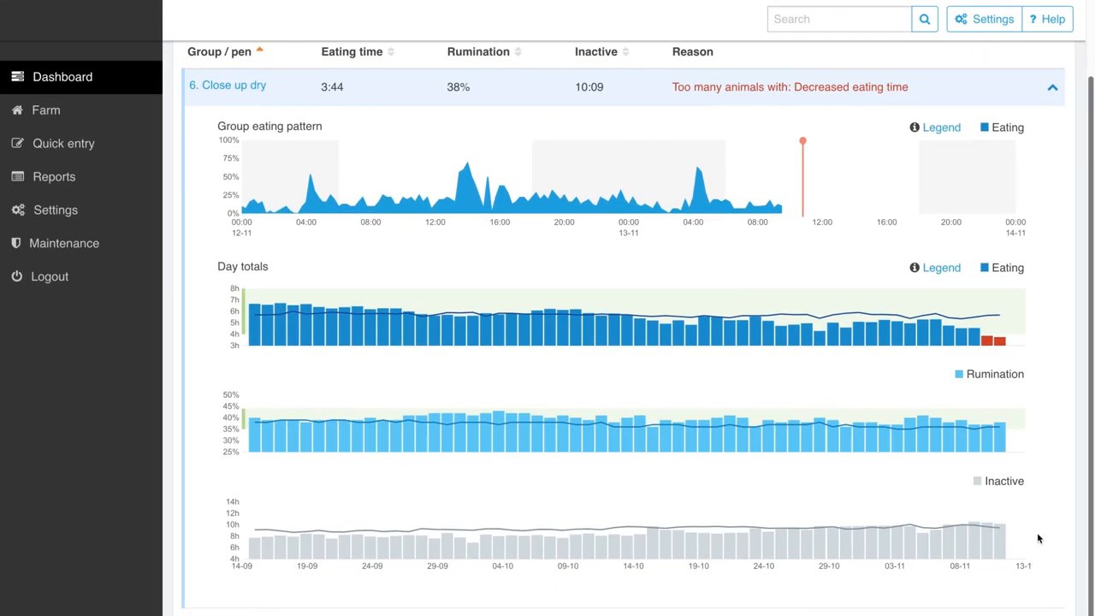
{"action": "mouse_move", "coordinate": [1035, 532]}
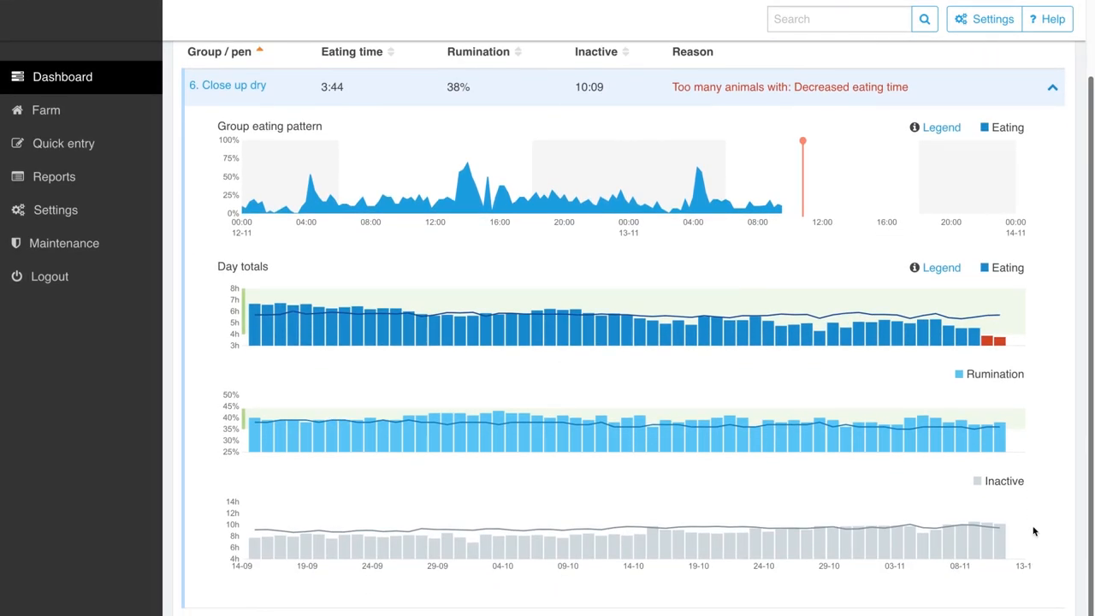